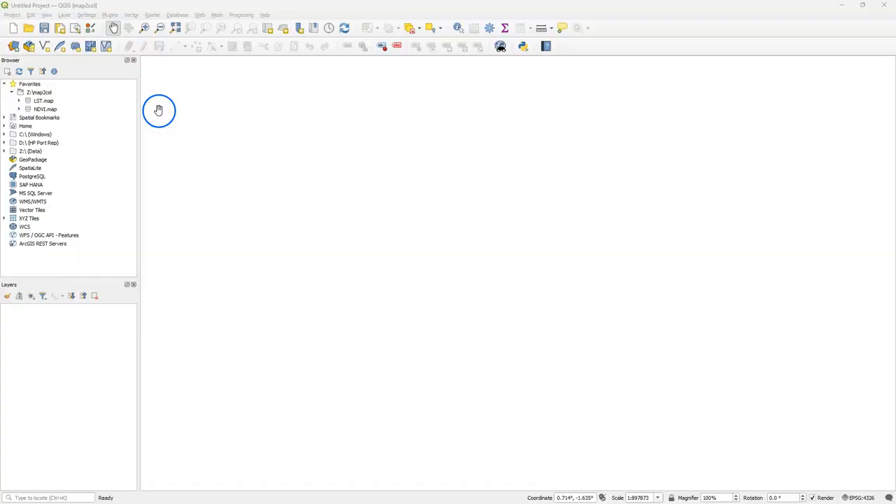
Install the PCRaster Tools plugin from the plugin manager, then close the manager
click(110, 15)
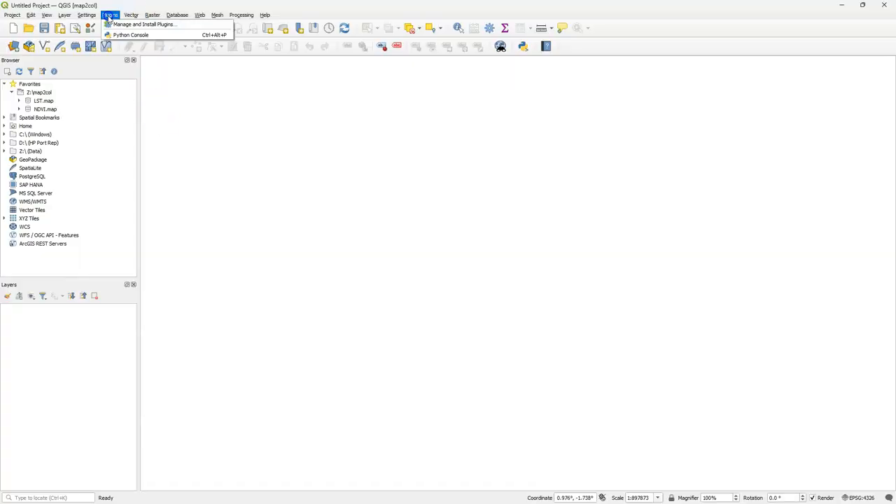
click(143, 24)
text(pcra)
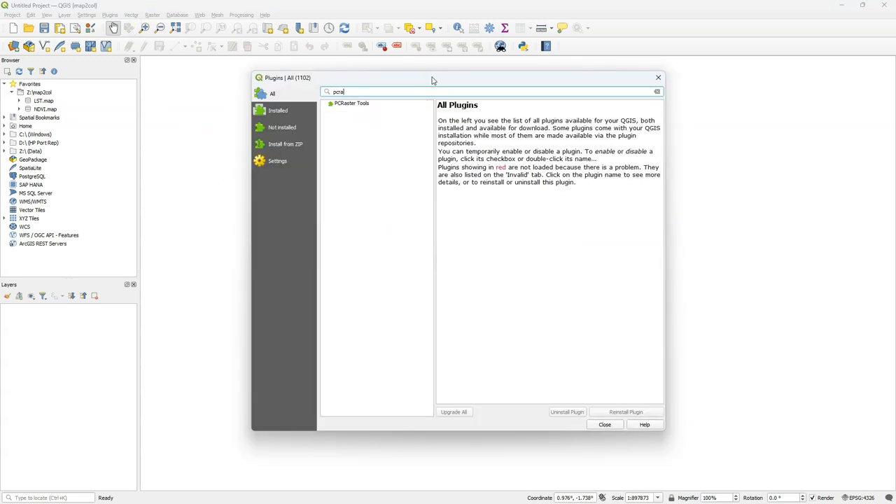
click(351, 103)
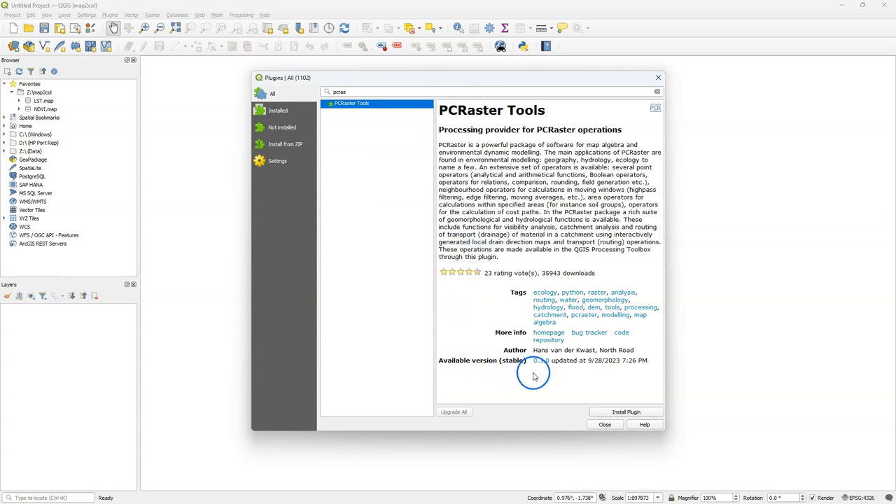
click(626, 412)
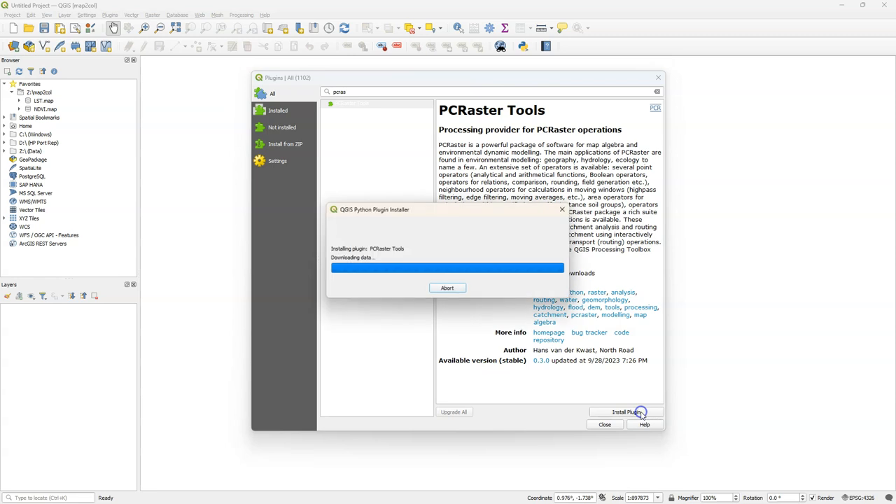
click(622, 412)
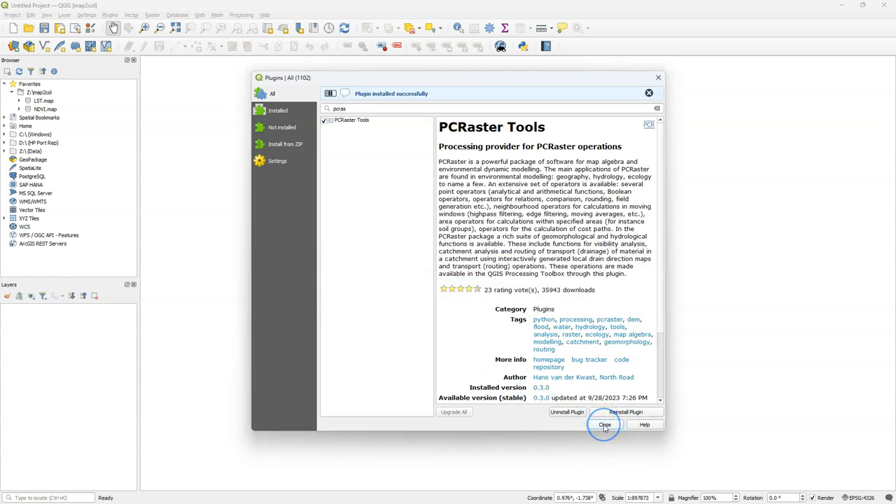
click(605, 425)
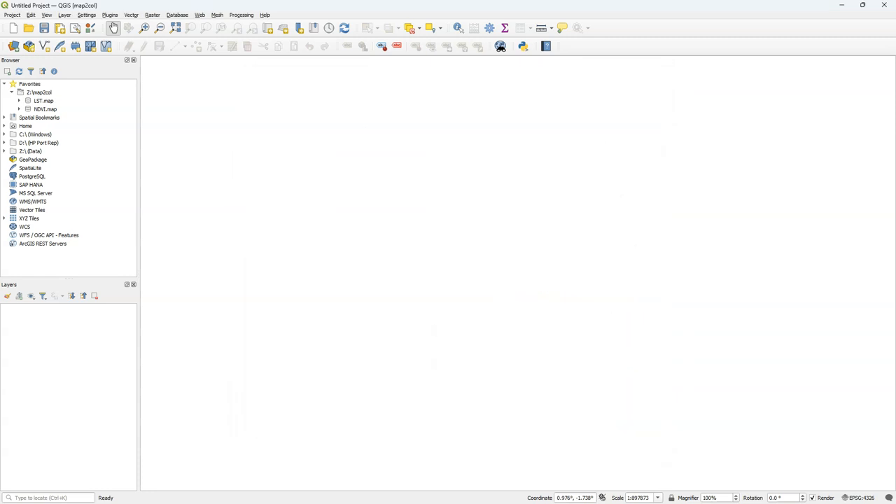
Open the Processing Toolbox and expand PCRaster Data management and Hydrological operations
click(489, 27)
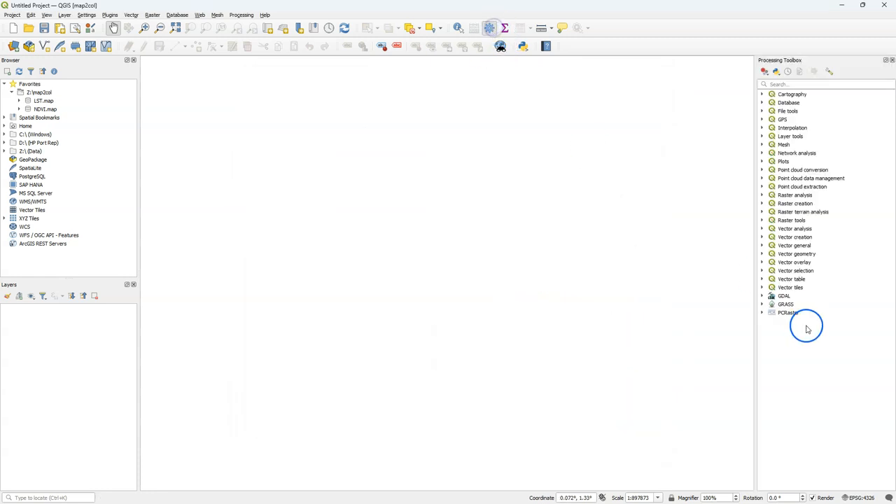
click(762, 313)
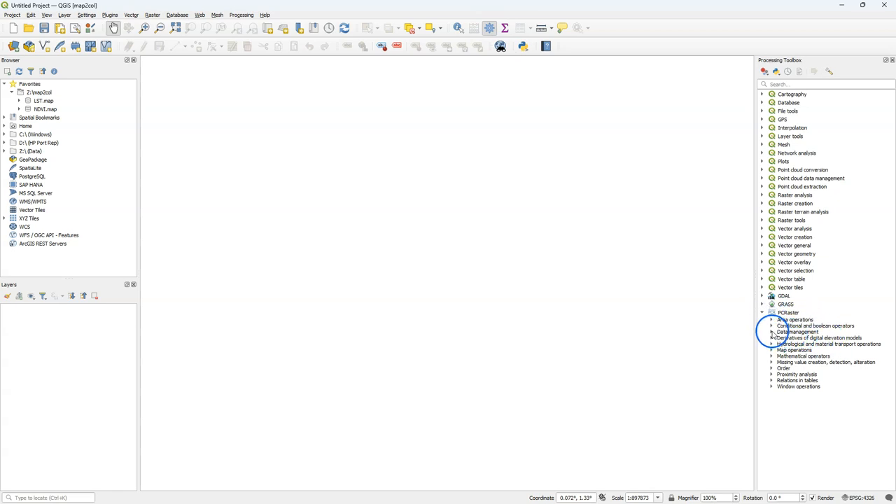
click(772, 332)
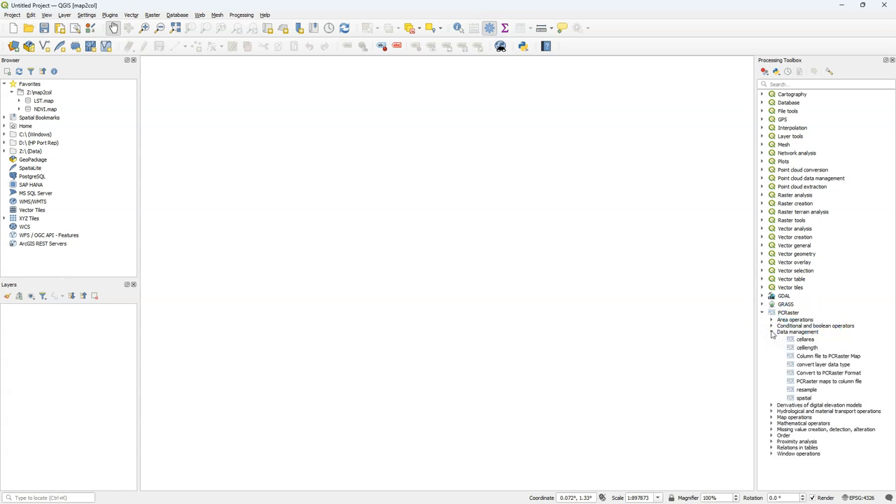
click(828, 381)
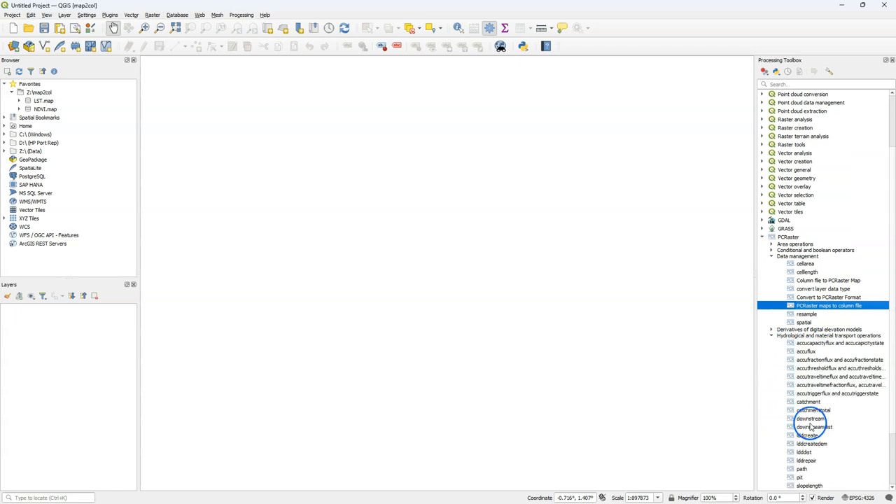
Open the lddcreate tool, then select 'PCRaster maps to column file'
click(807, 435)
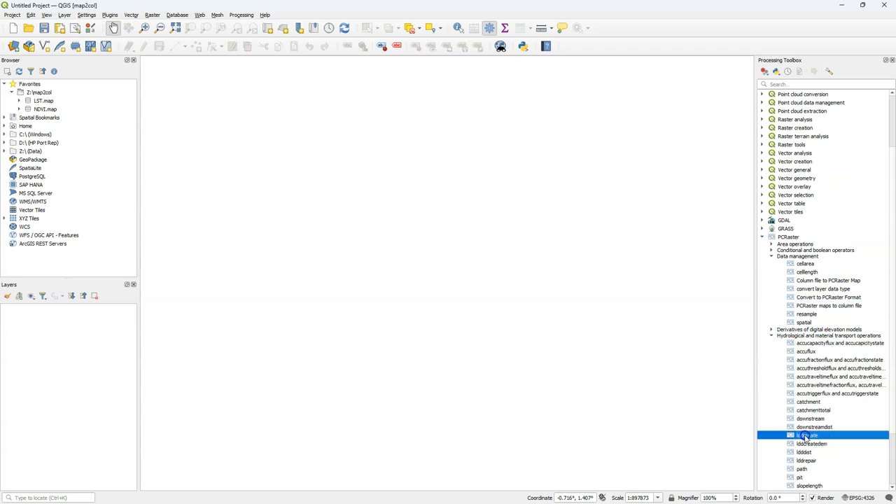
double_click(807, 434)
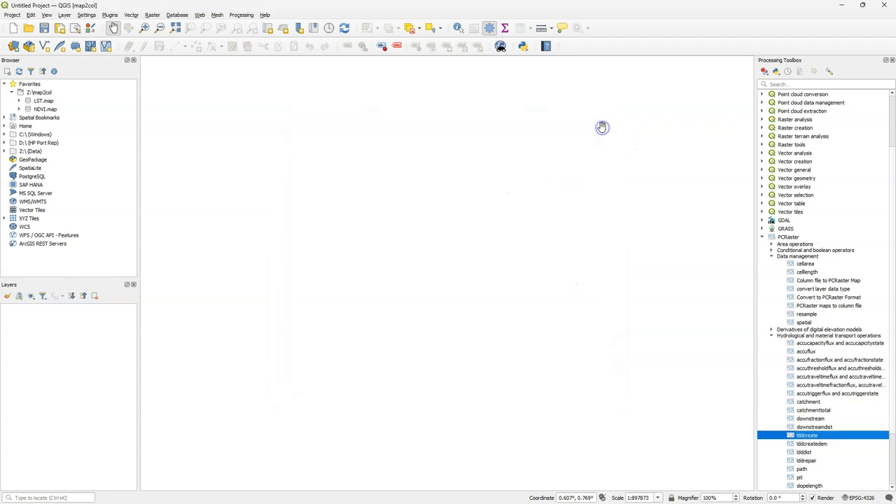
mouse_move(836, 313)
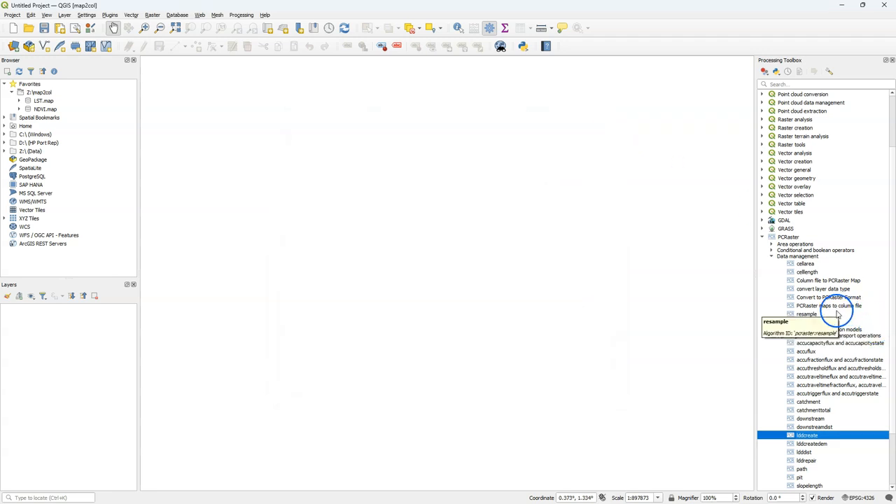
click(829, 305)
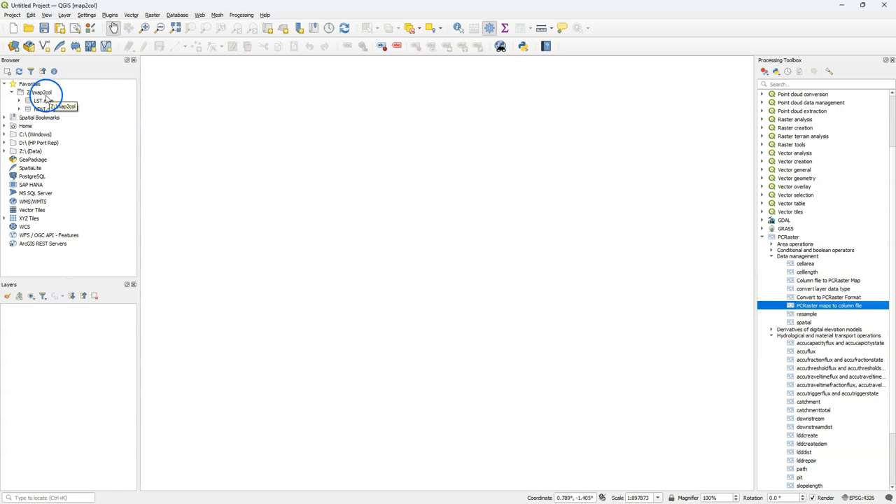
Add LST.map to the project and open 'PCRaster maps to column file'
double_click(43, 100)
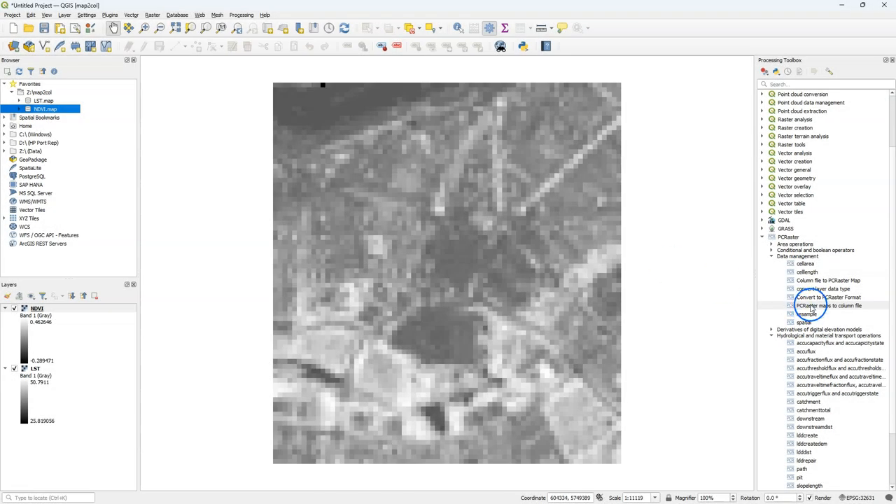
double_click(829, 306)
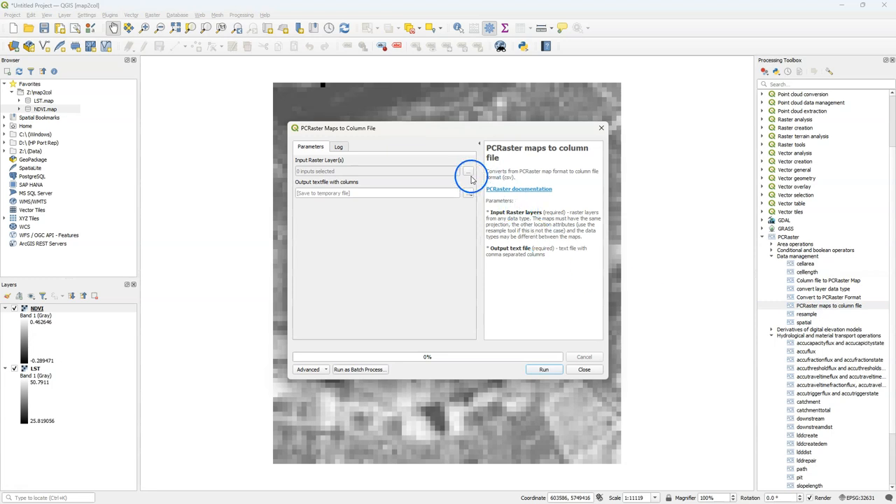
mouse_move(597, 282)
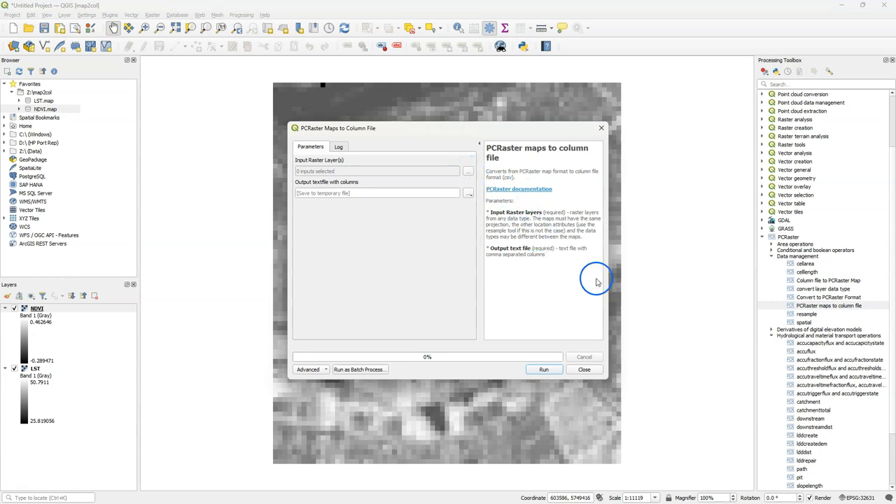
mouse_move(522, 190)
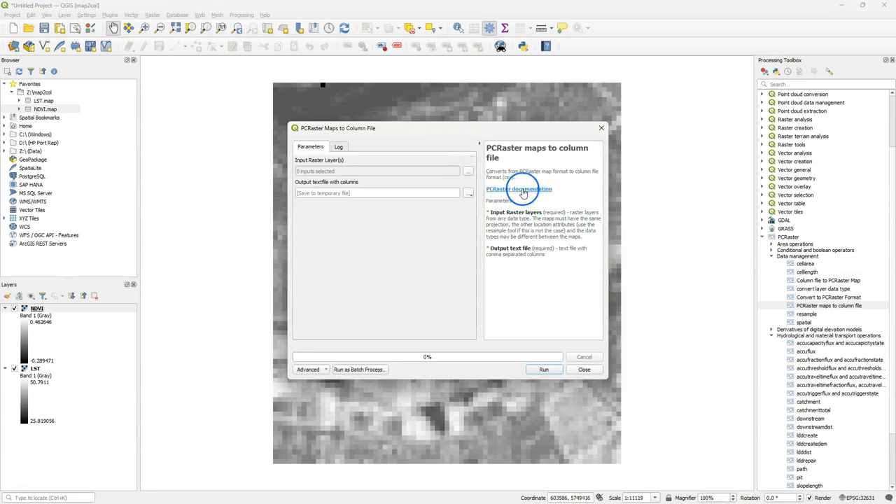
click(519, 189)
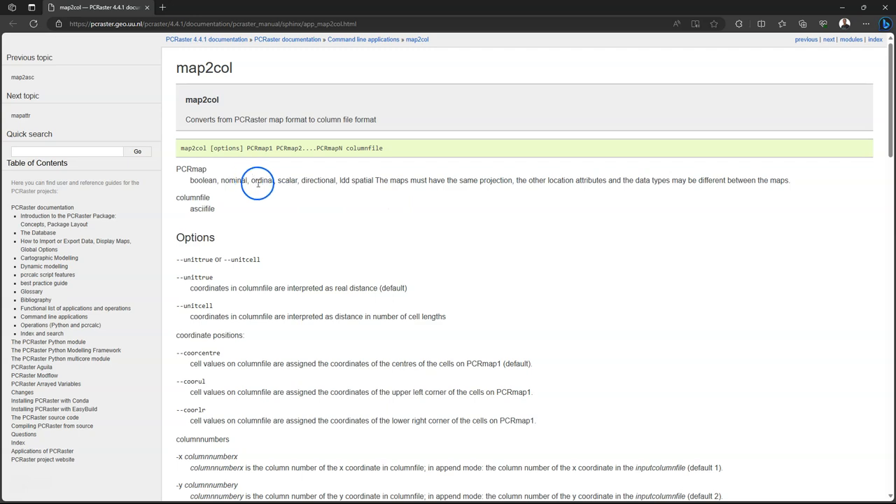
scroll(down, 3)
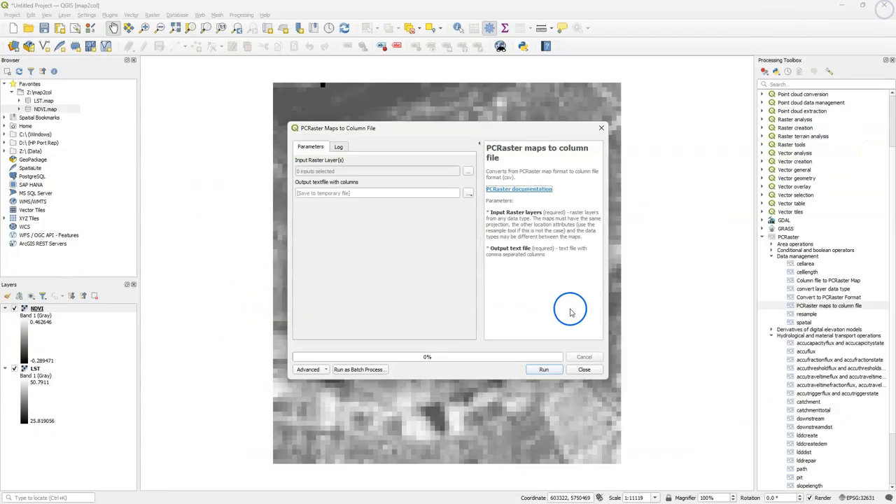
Export both LST and NDVI layers to lst_ndvi.csv and run the tool
click(468, 170)
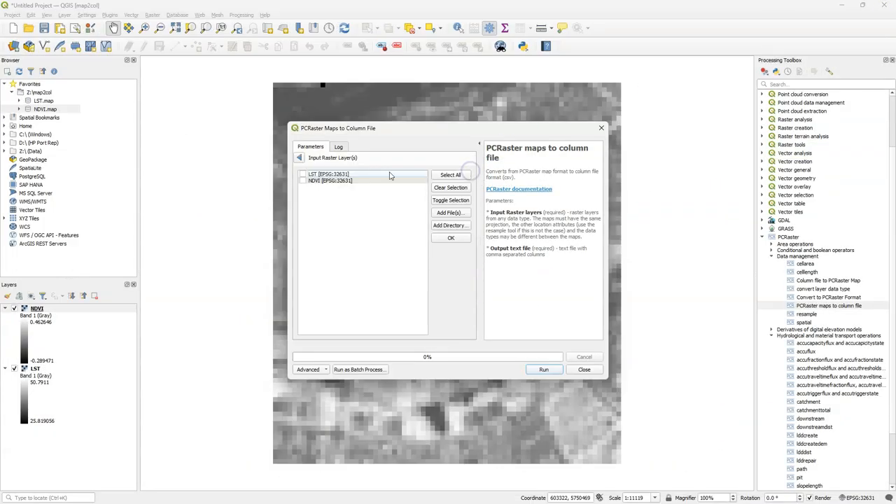
click(303, 173)
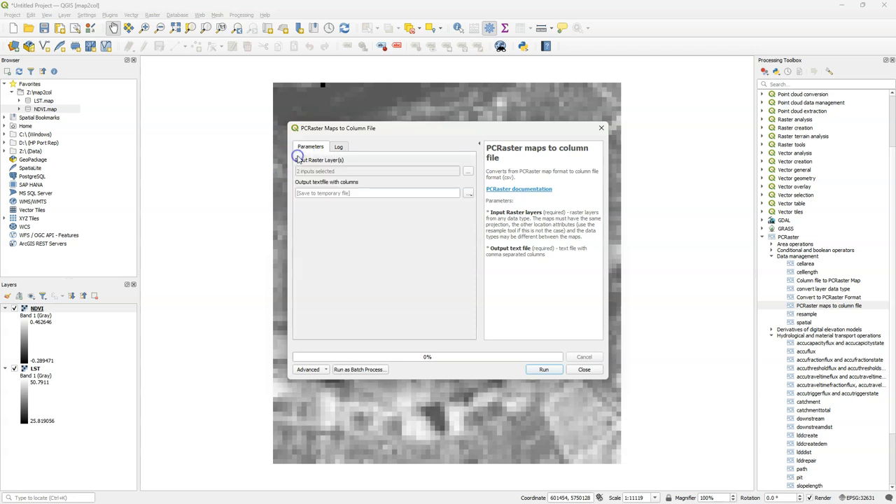
click(467, 193)
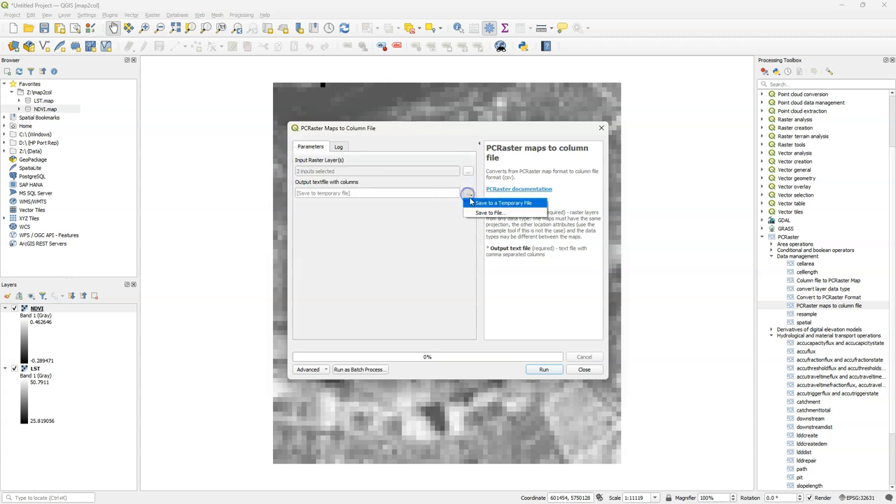
click(488, 212)
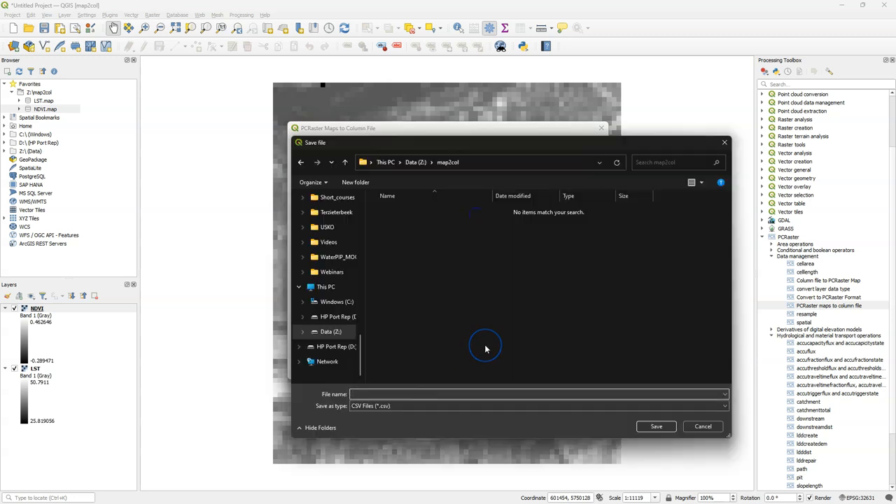
text(lst_ndvi)
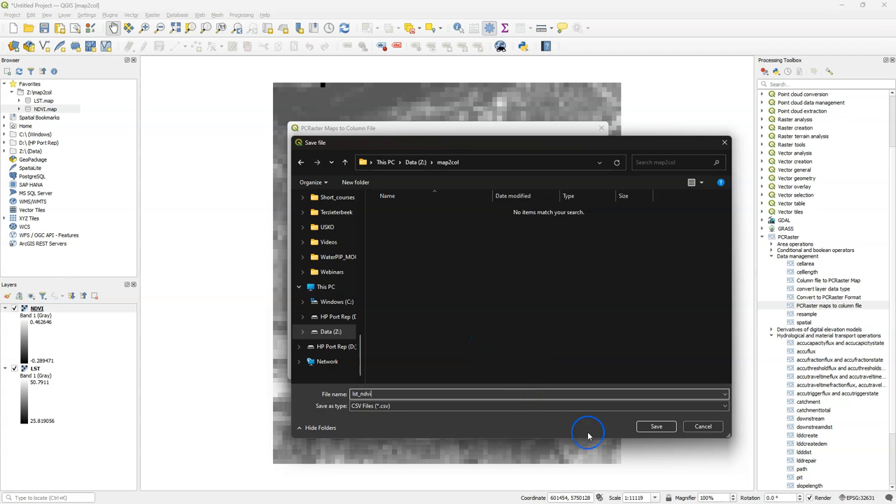
click(656, 427)
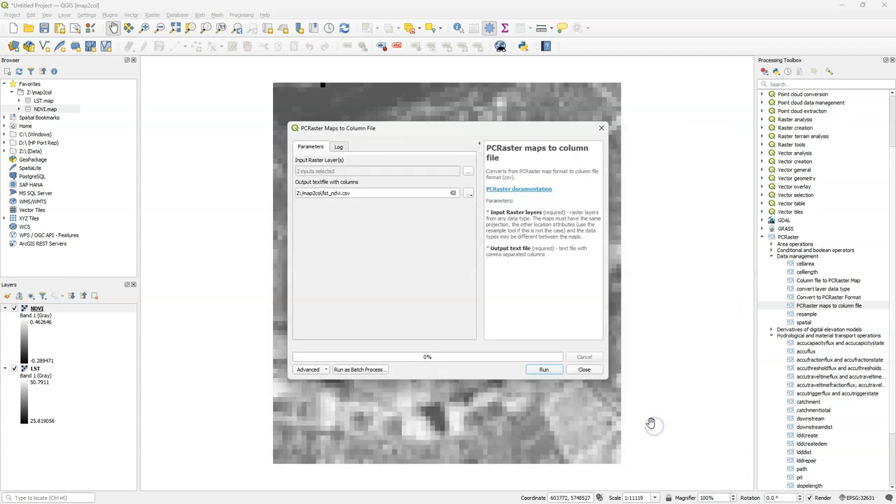
mouse_move(338, 284)
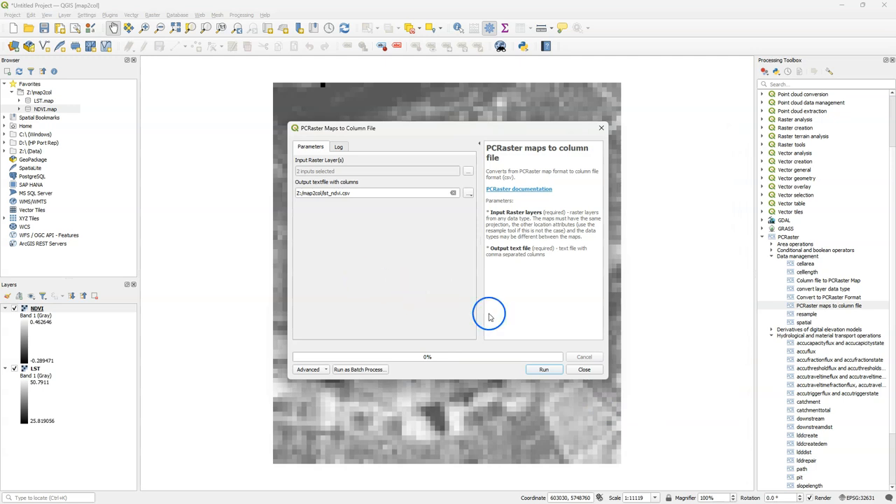
click(544, 369)
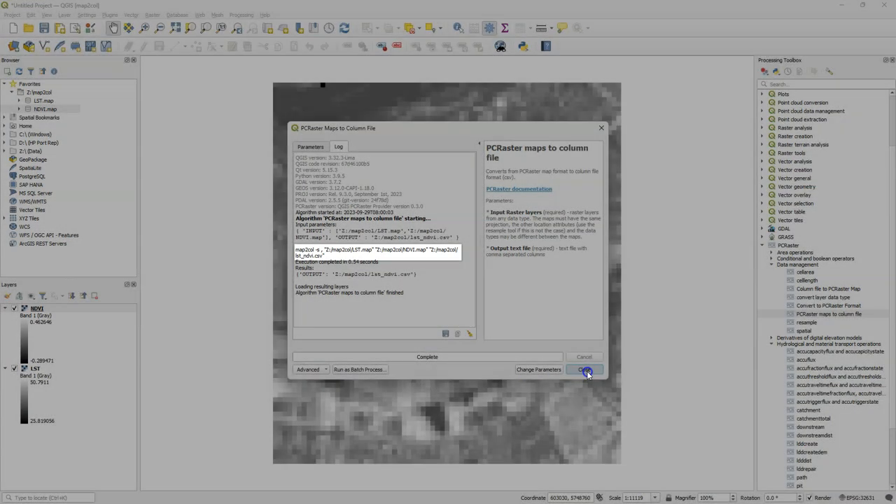
Close the tool, refresh the Browser, and select the lst_ndvi.csv layer
click(585, 369)
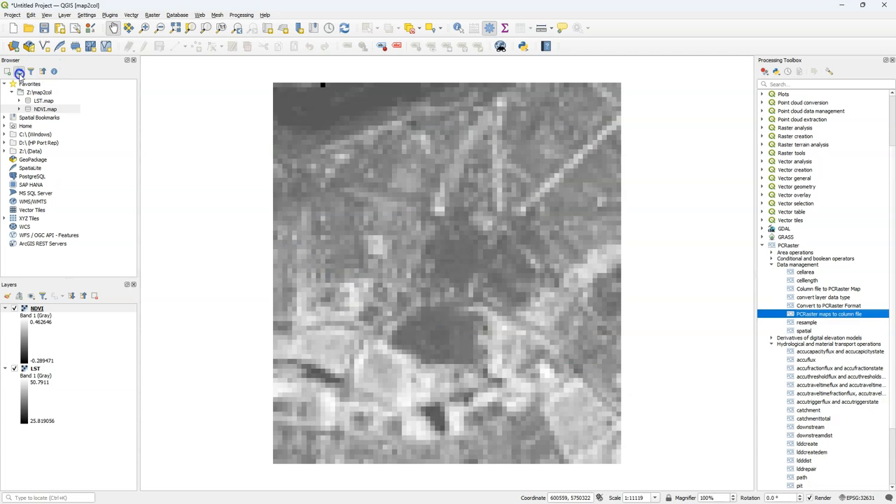
click(47, 109)
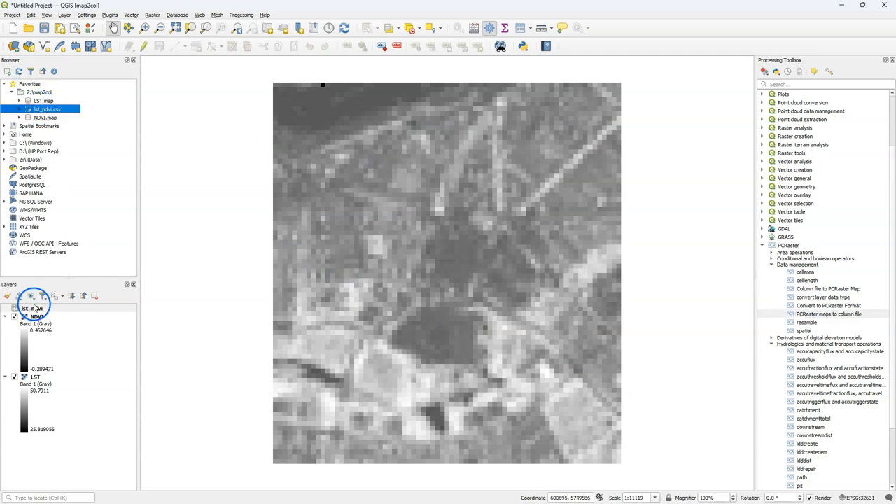
click(32, 308)
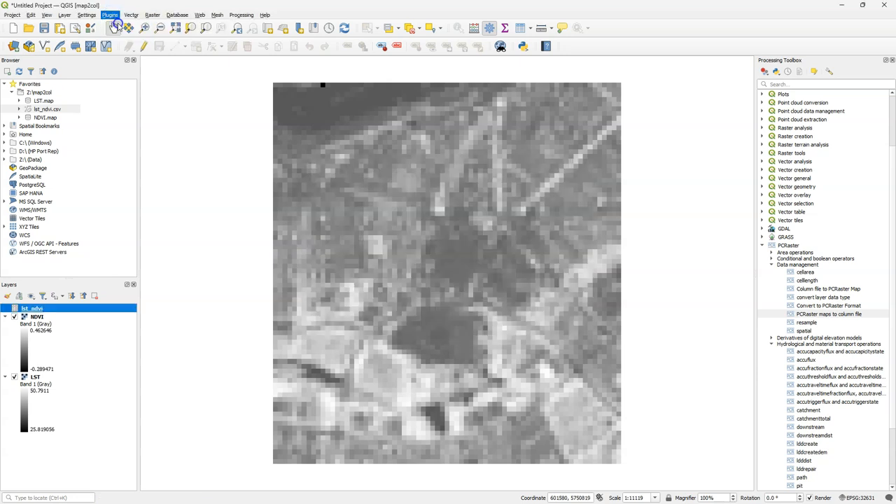
click(110, 14)
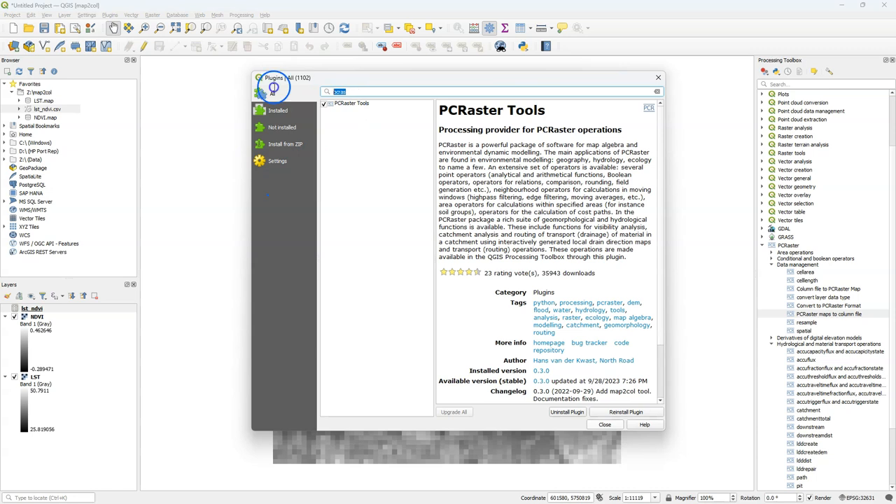
Search 'data' and install the Data Plotly plugin, then close the manager
text(data plo)
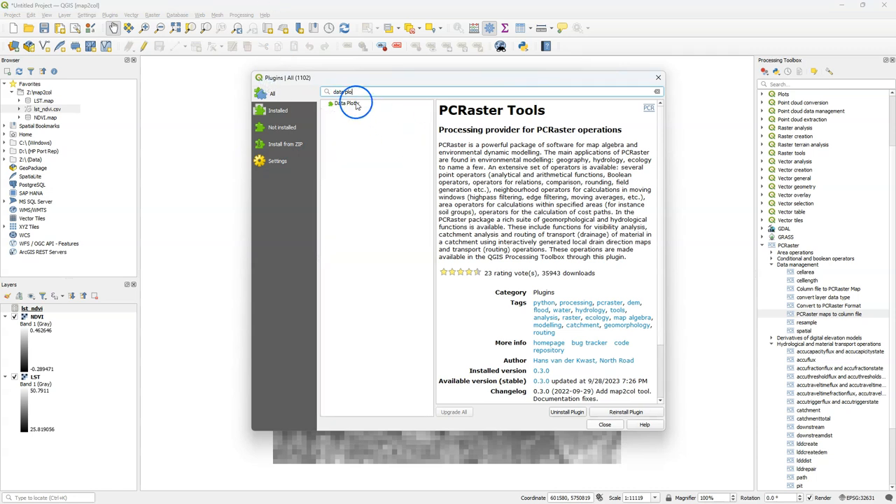
click(626, 412)
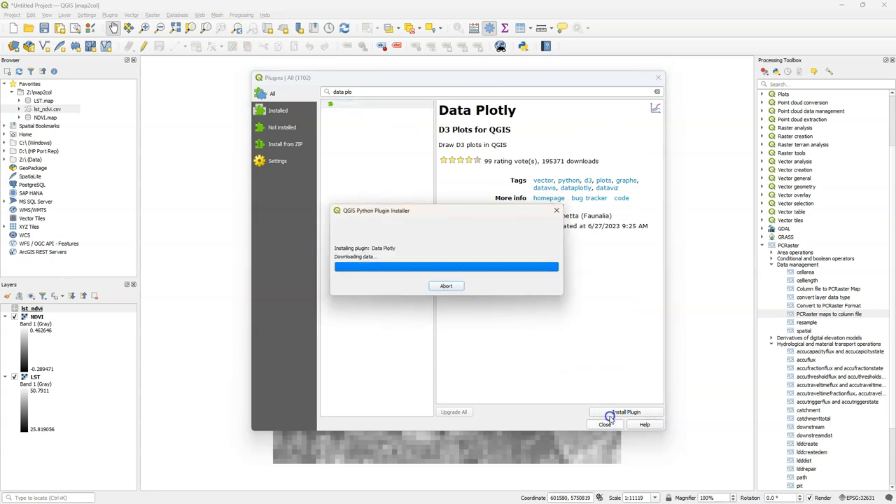
click(605, 425)
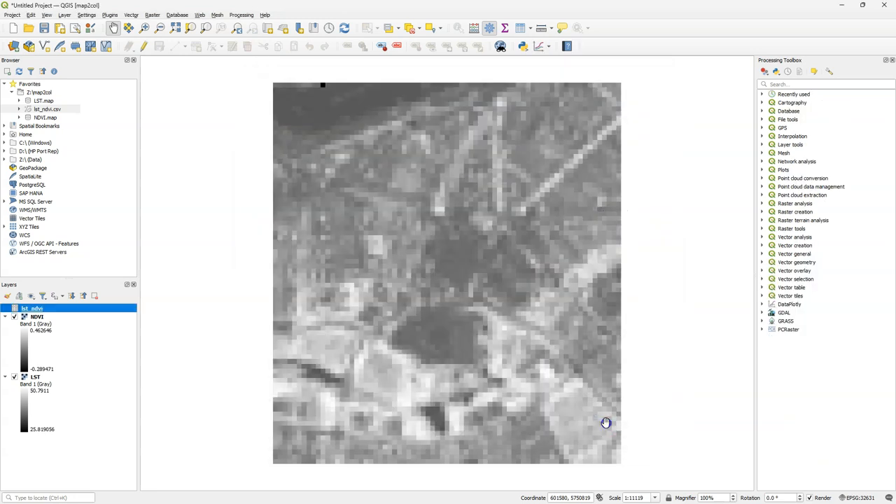
Open the DataPlotly panel with field_4 on the X axis and field_3 on Y
click(539, 45)
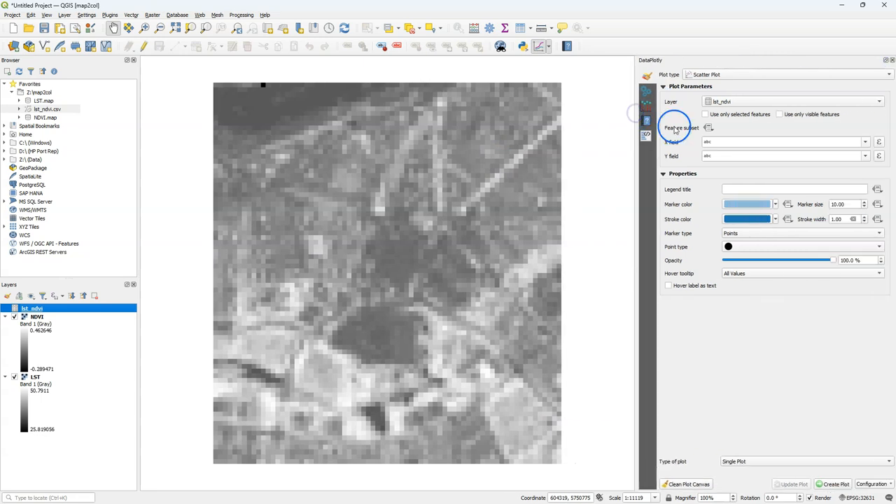
click(866, 142)
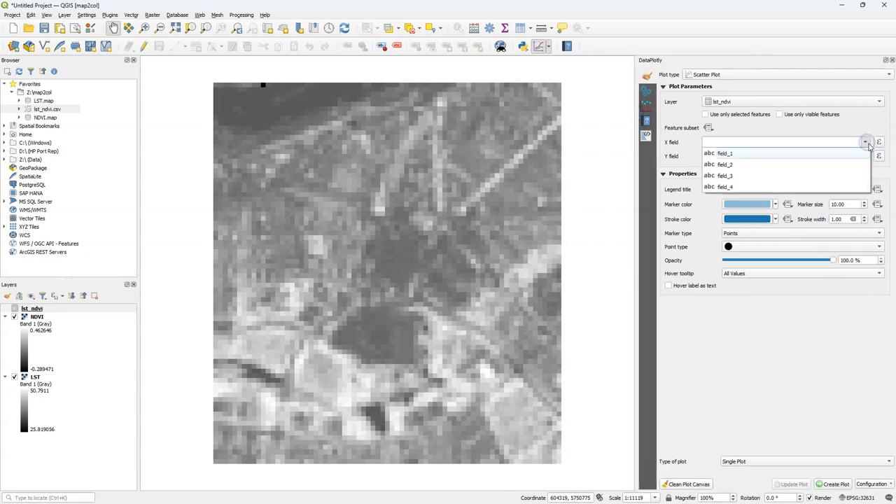
click(725, 186)
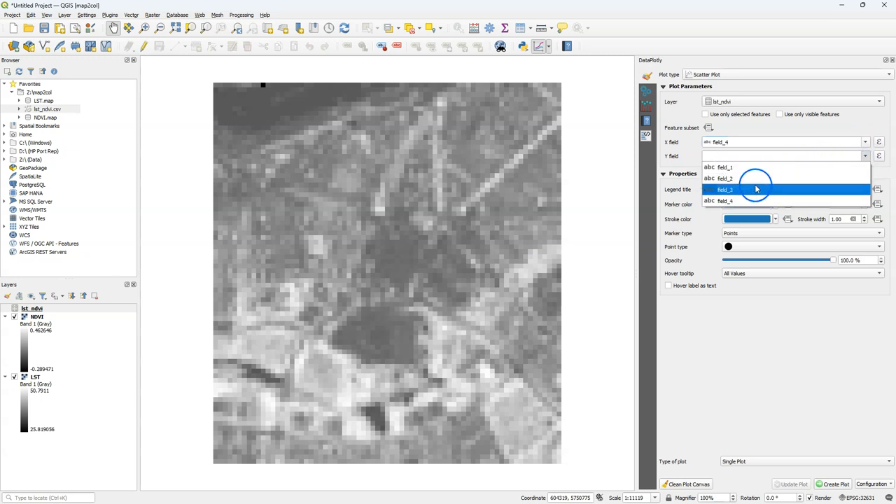
click(725, 189)
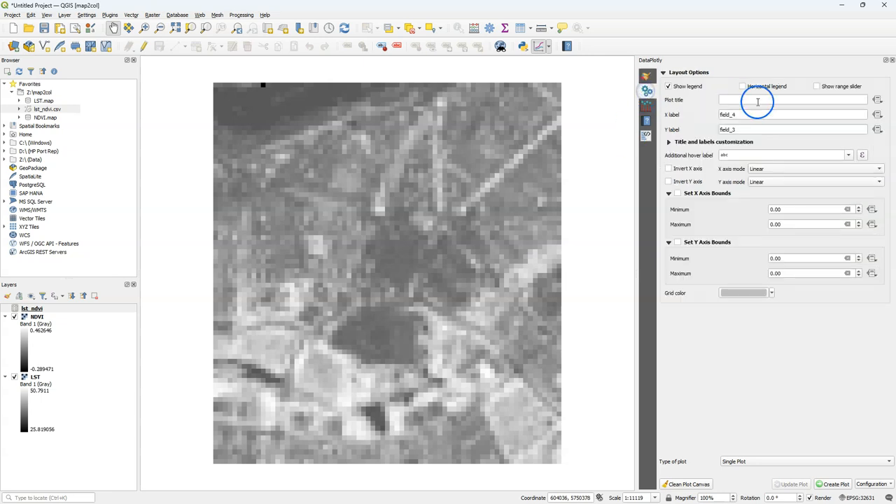
Title the plot 'NDVI vs LST', label axes NDVI and LST (degrees Celsius), and create it
text(NDVI vs LST)
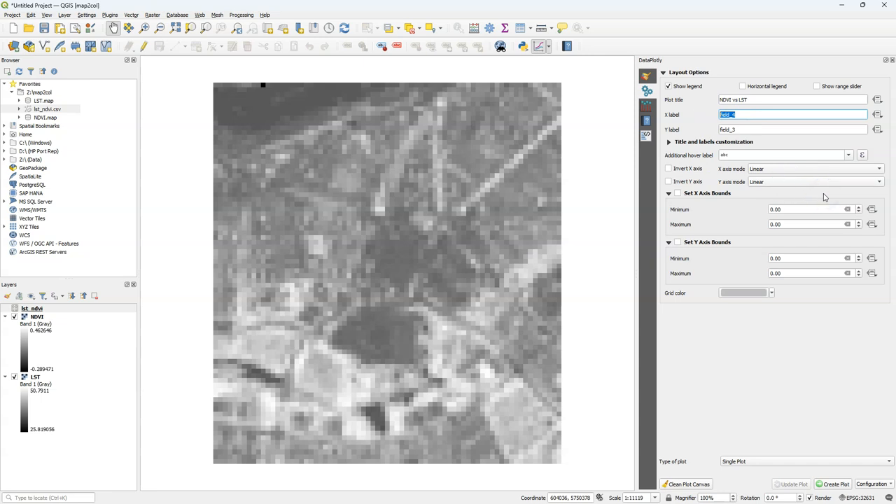
text(NDVI)
click(792, 129)
text(LST (degrees Celcius))
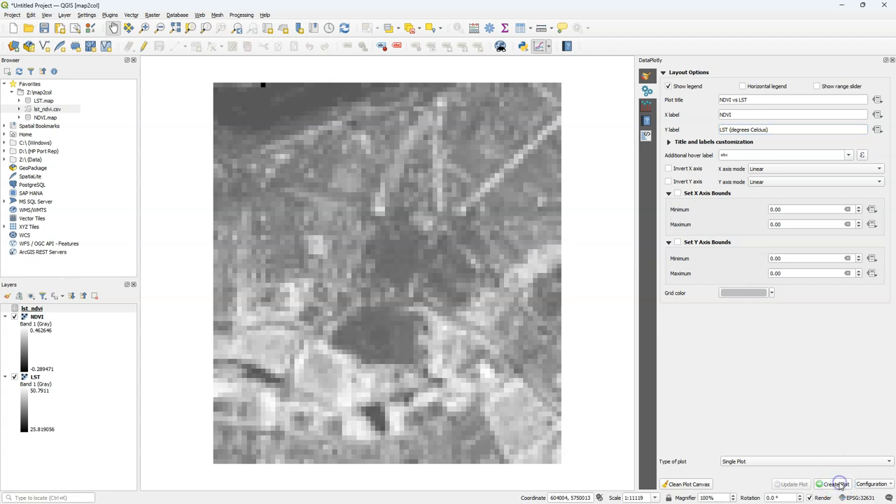
click(834, 483)
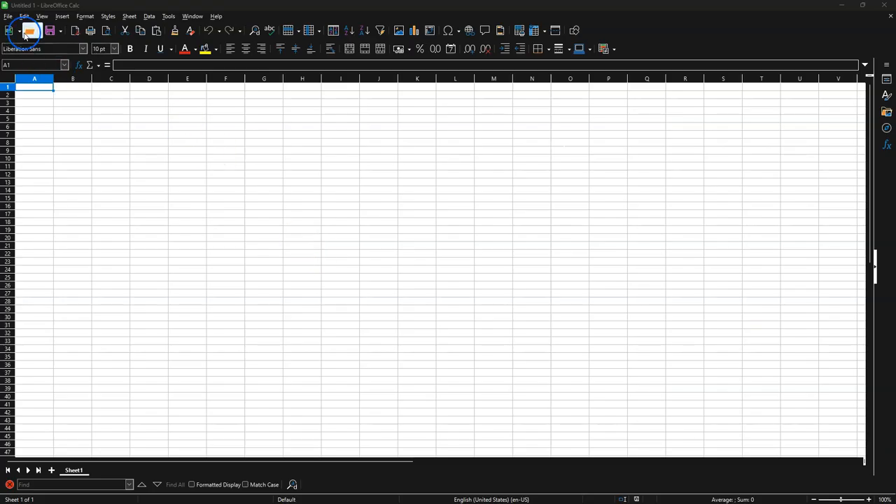
Open lst_ndvi.csv and accept the Text Import settings
click(8, 16)
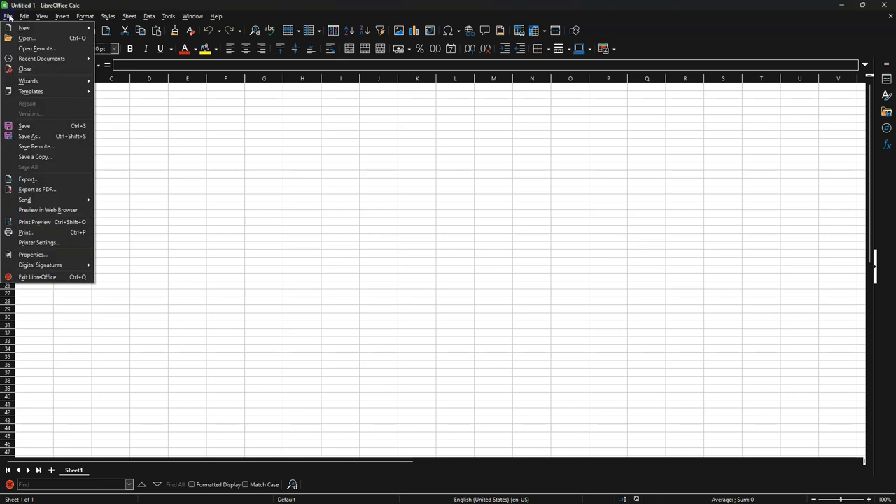
click(27, 38)
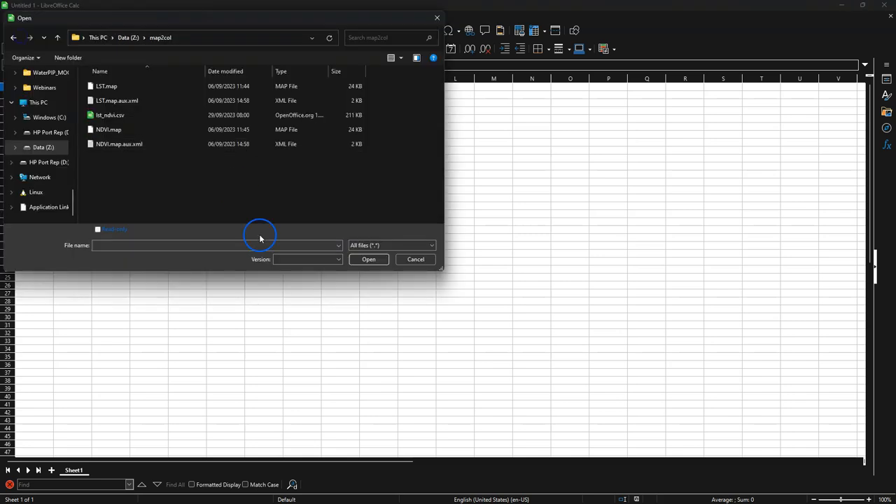
click(110, 115)
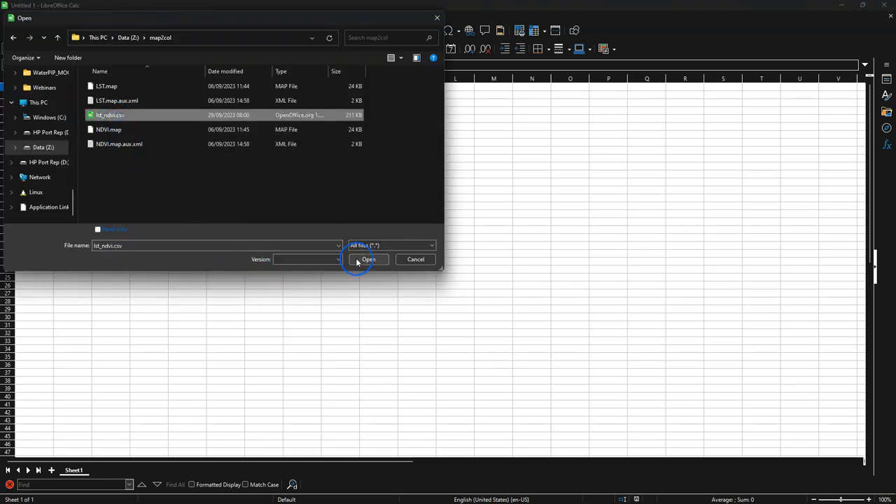
click(368, 259)
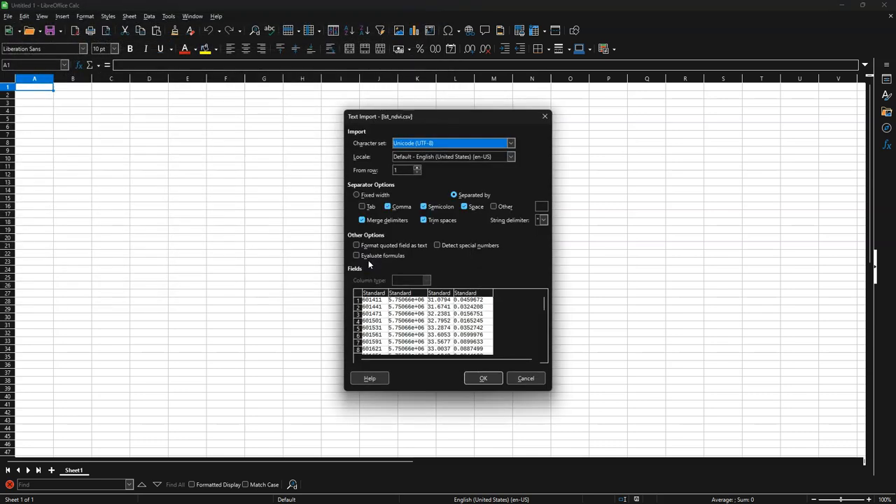
click(432, 281)
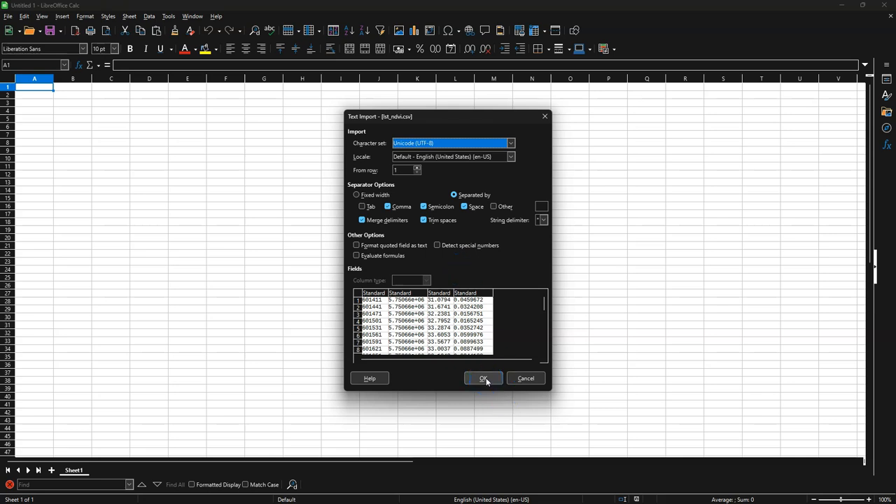
click(483, 378)
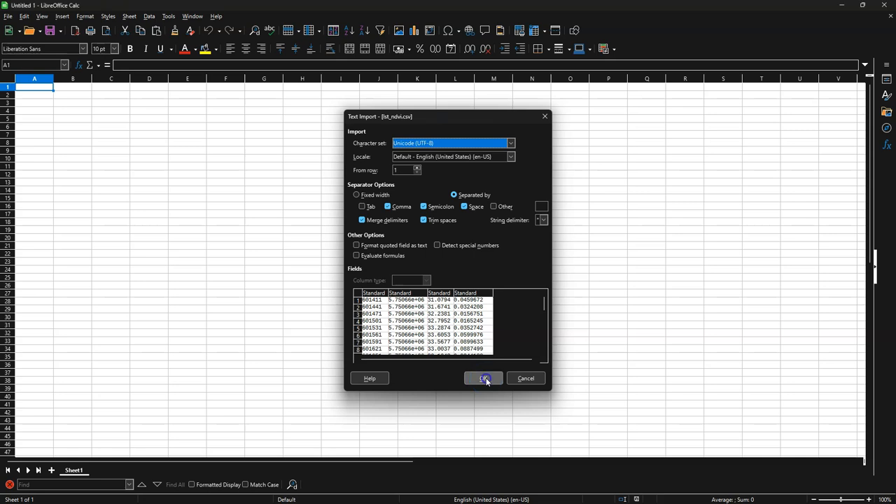
click(483, 378)
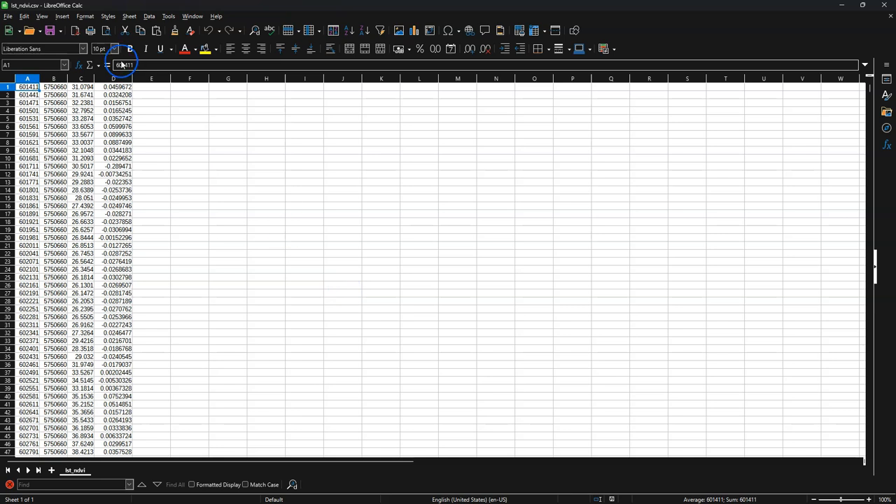
Select columns C and D and insert a chart from them
click(81, 79)
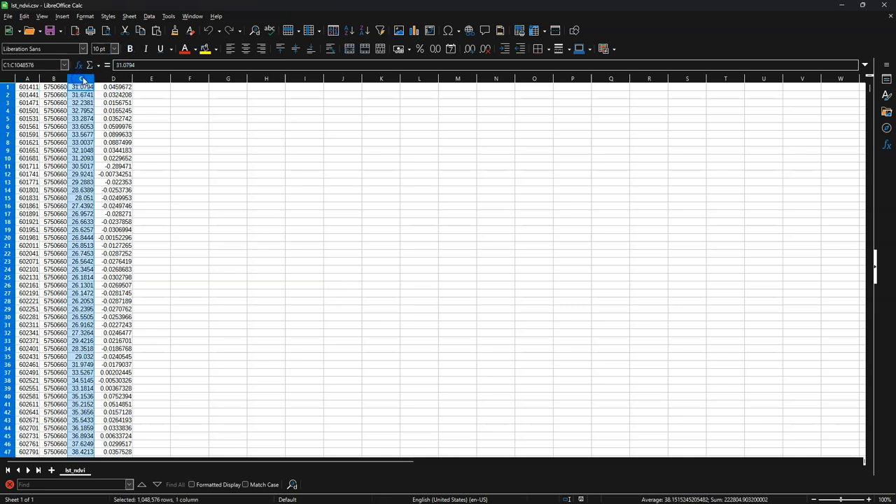
click(114, 78)
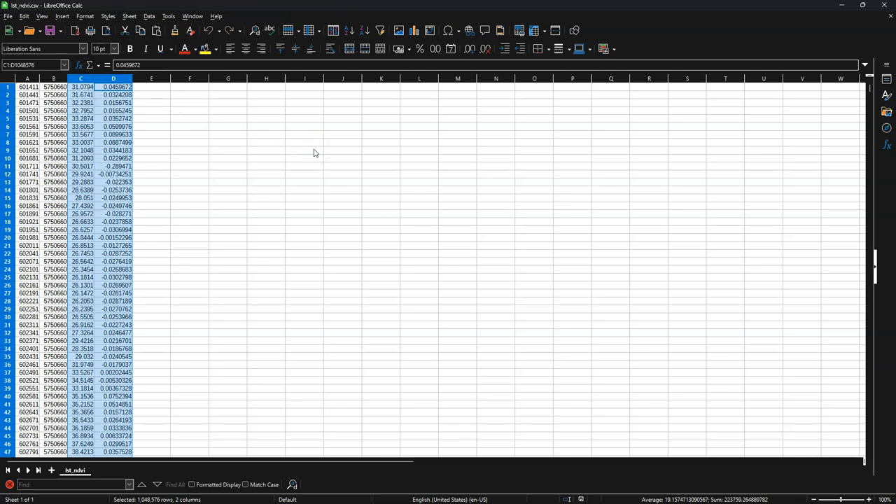
mouse_move(311, 154)
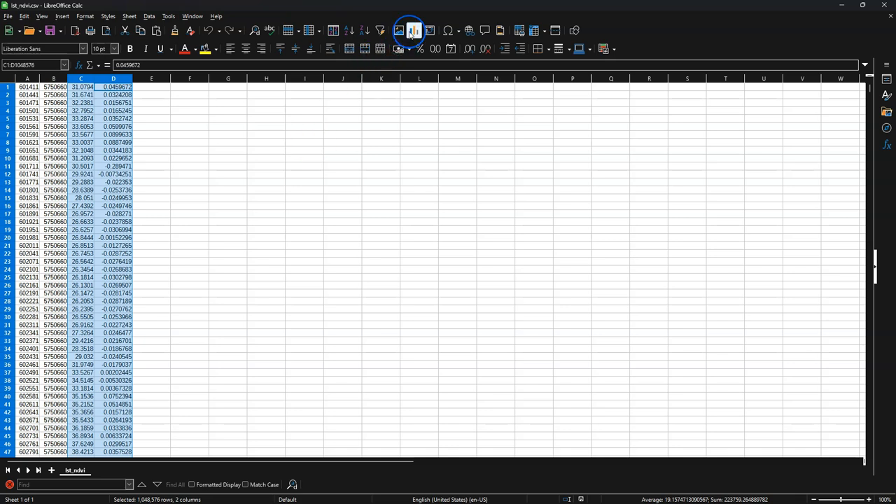
click(408, 30)
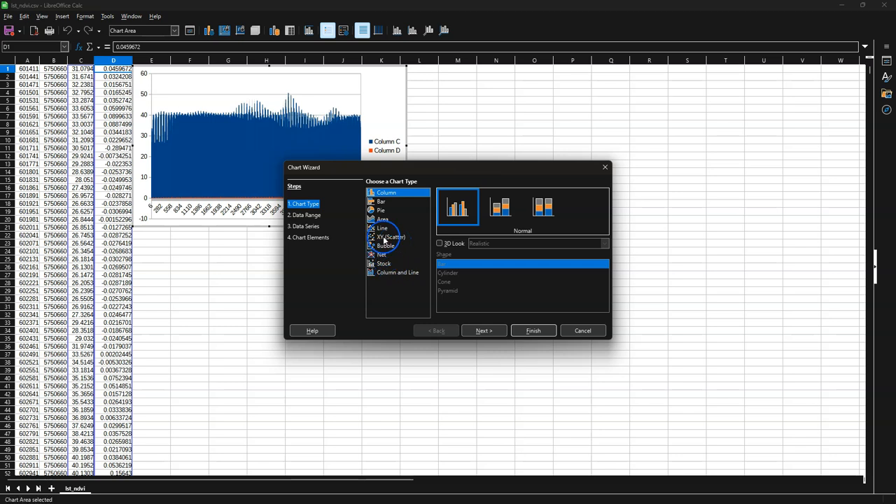
Choose XY (Scatter) in the Chart Wizard, plotting column D as X and column C as Y
click(391, 237)
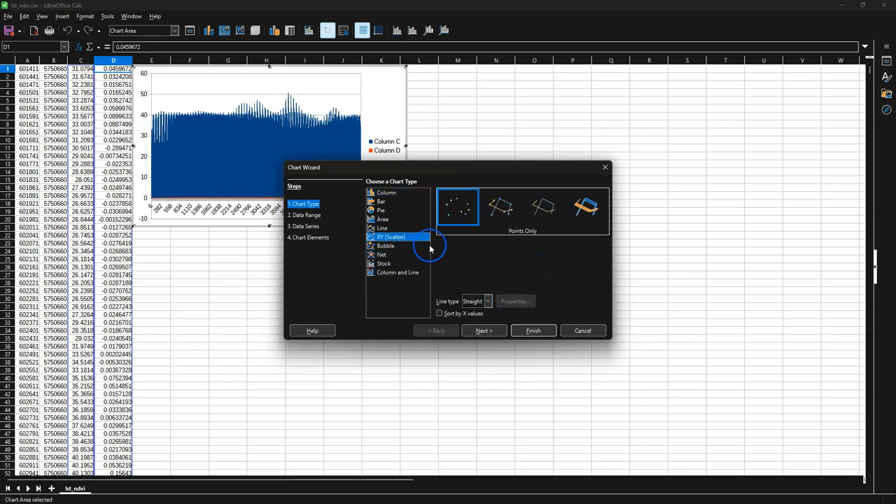
click(484, 330)
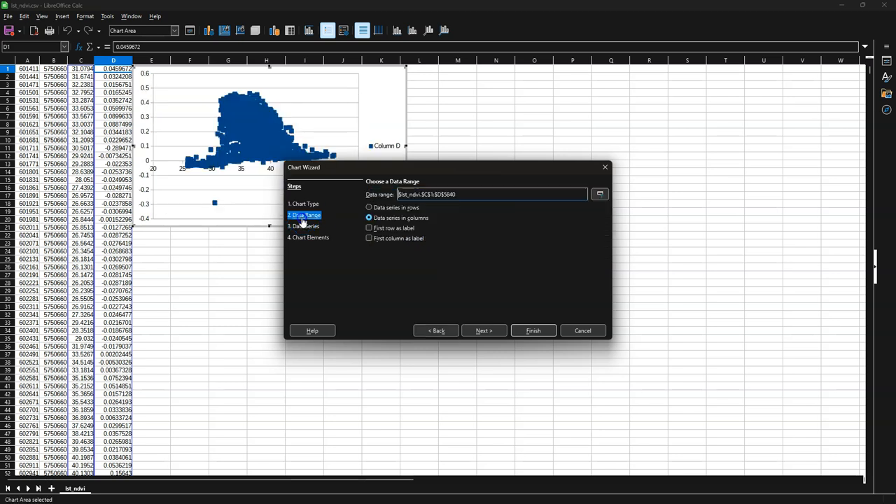
click(303, 227)
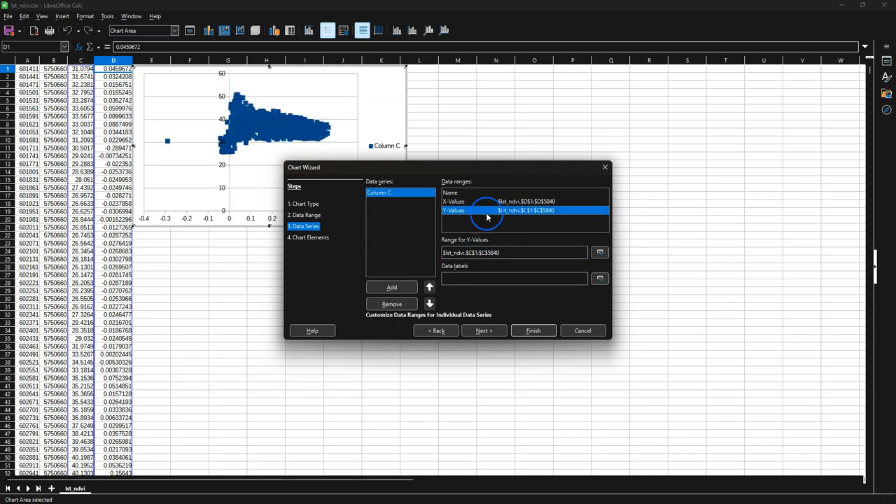
click(524, 201)
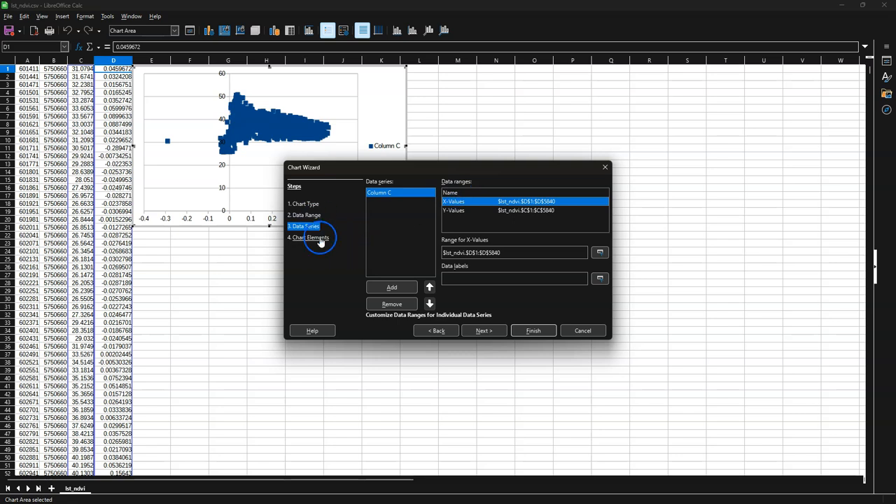
click(308, 237)
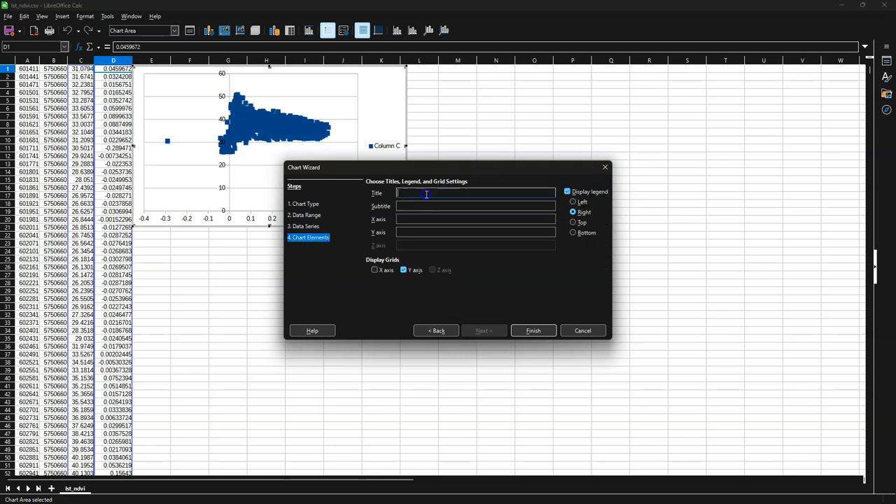
Add title NDVI - LST, axis labels NDVI [-] and LST [degrees Celcius], no legend
text(NDVI - LST)
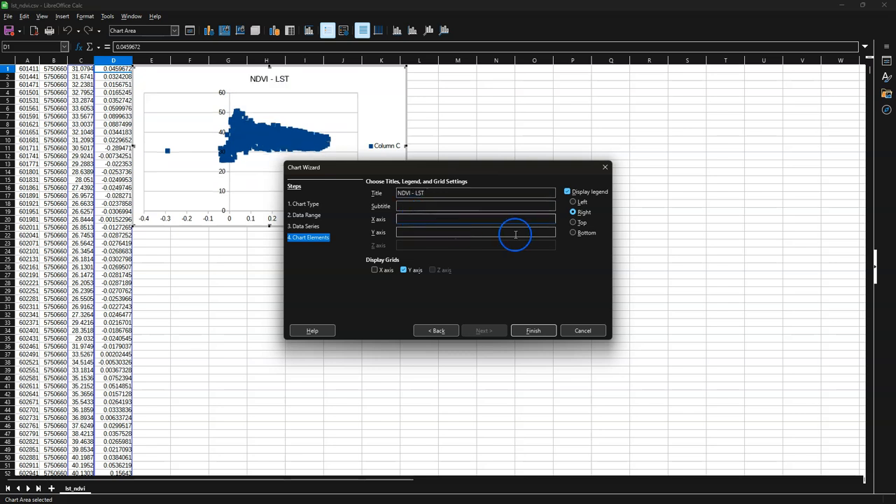
text(NDVI [-])
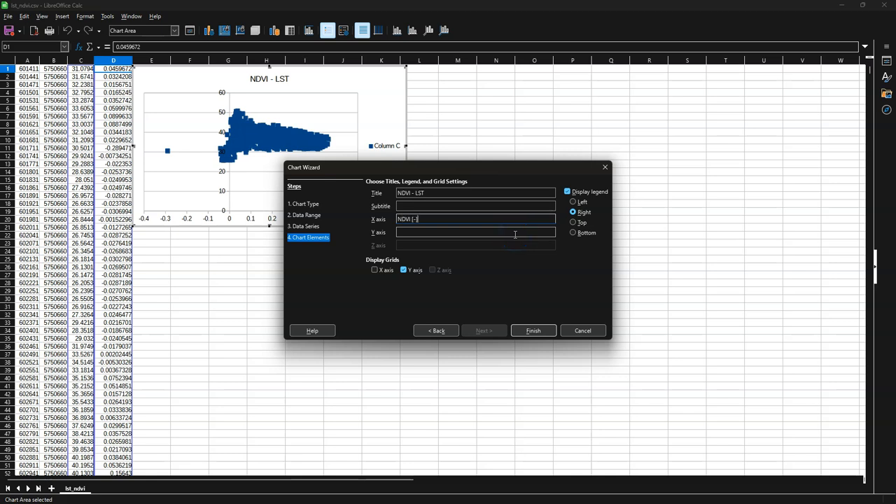
text(LST [degrees Celcius)
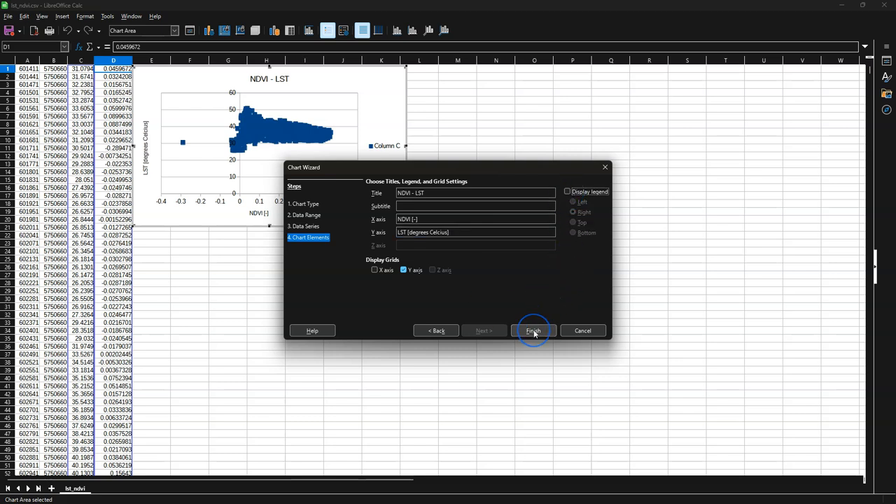
click(532, 331)
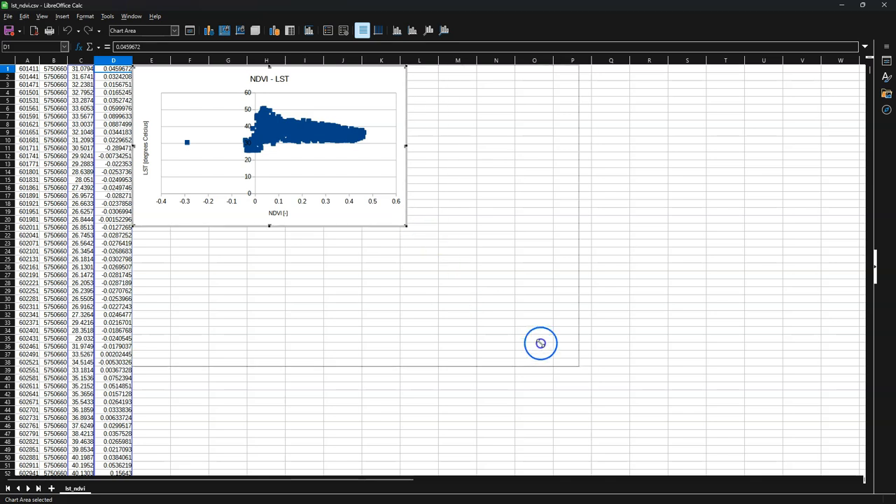
Drag the scatter chart's corner to enlarge it over rows 1 to 38
drag(405, 228, 593, 378)
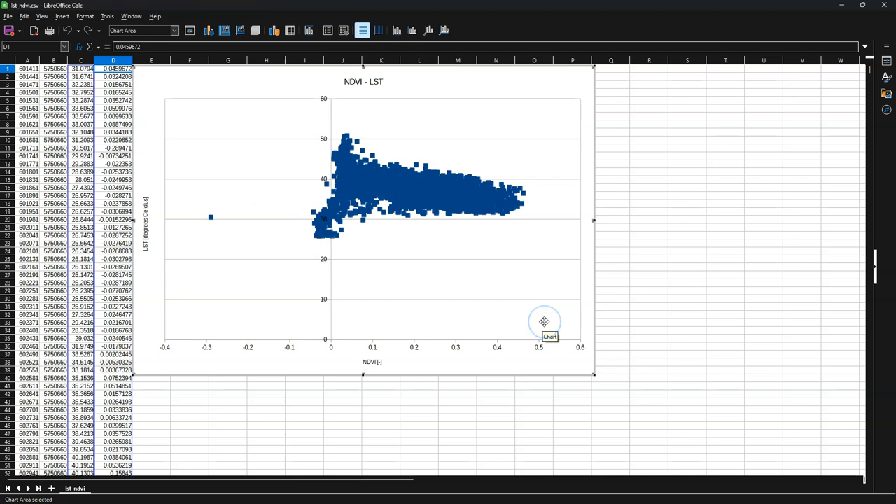